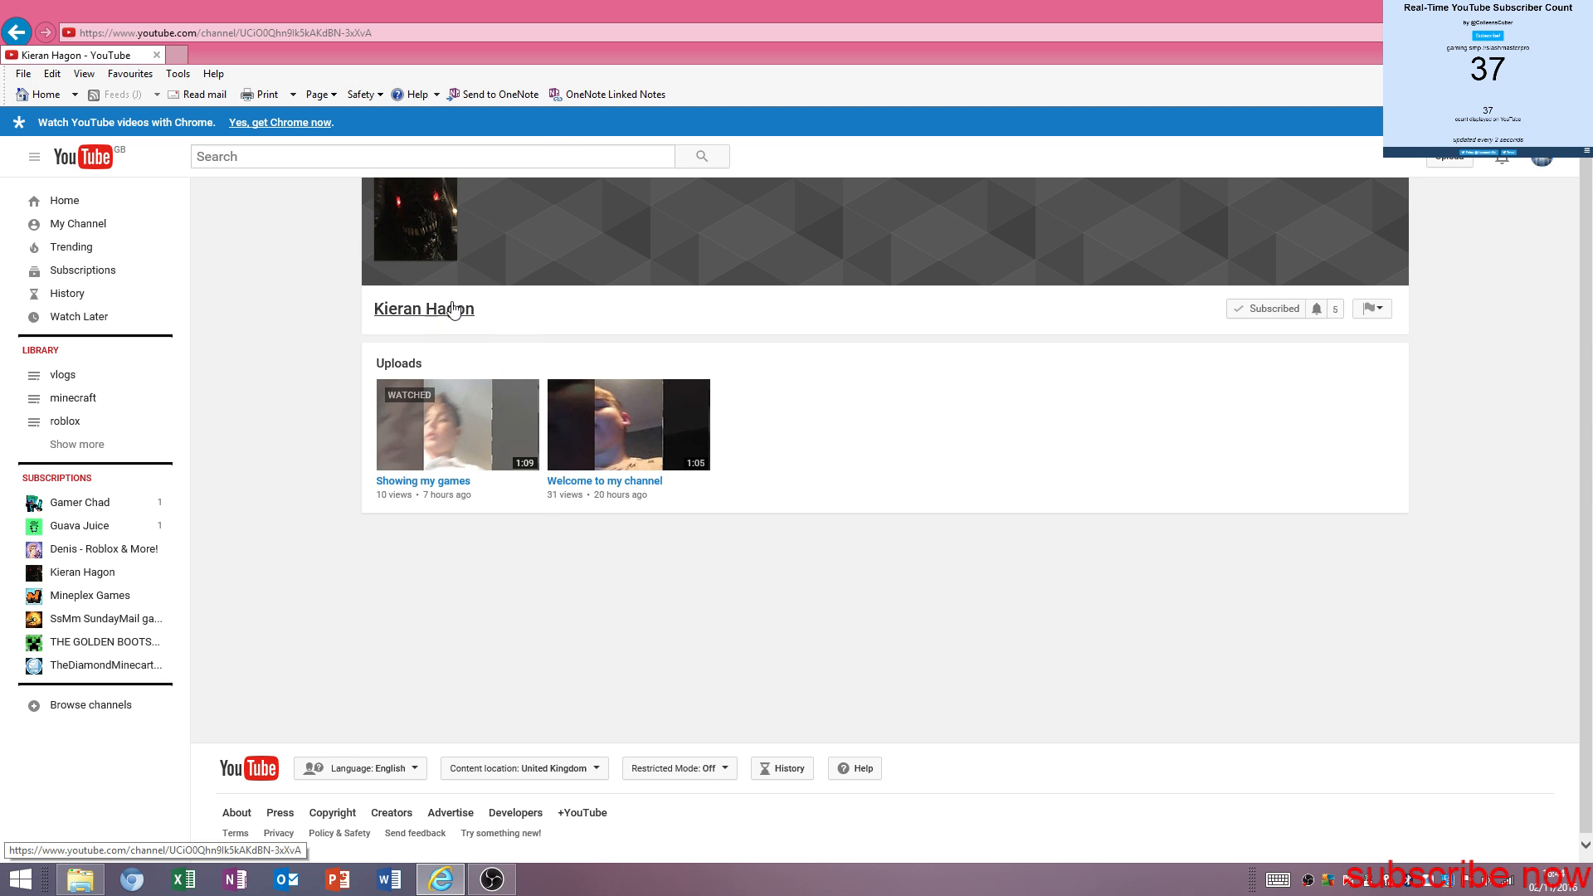
mouse_move(897, 767)
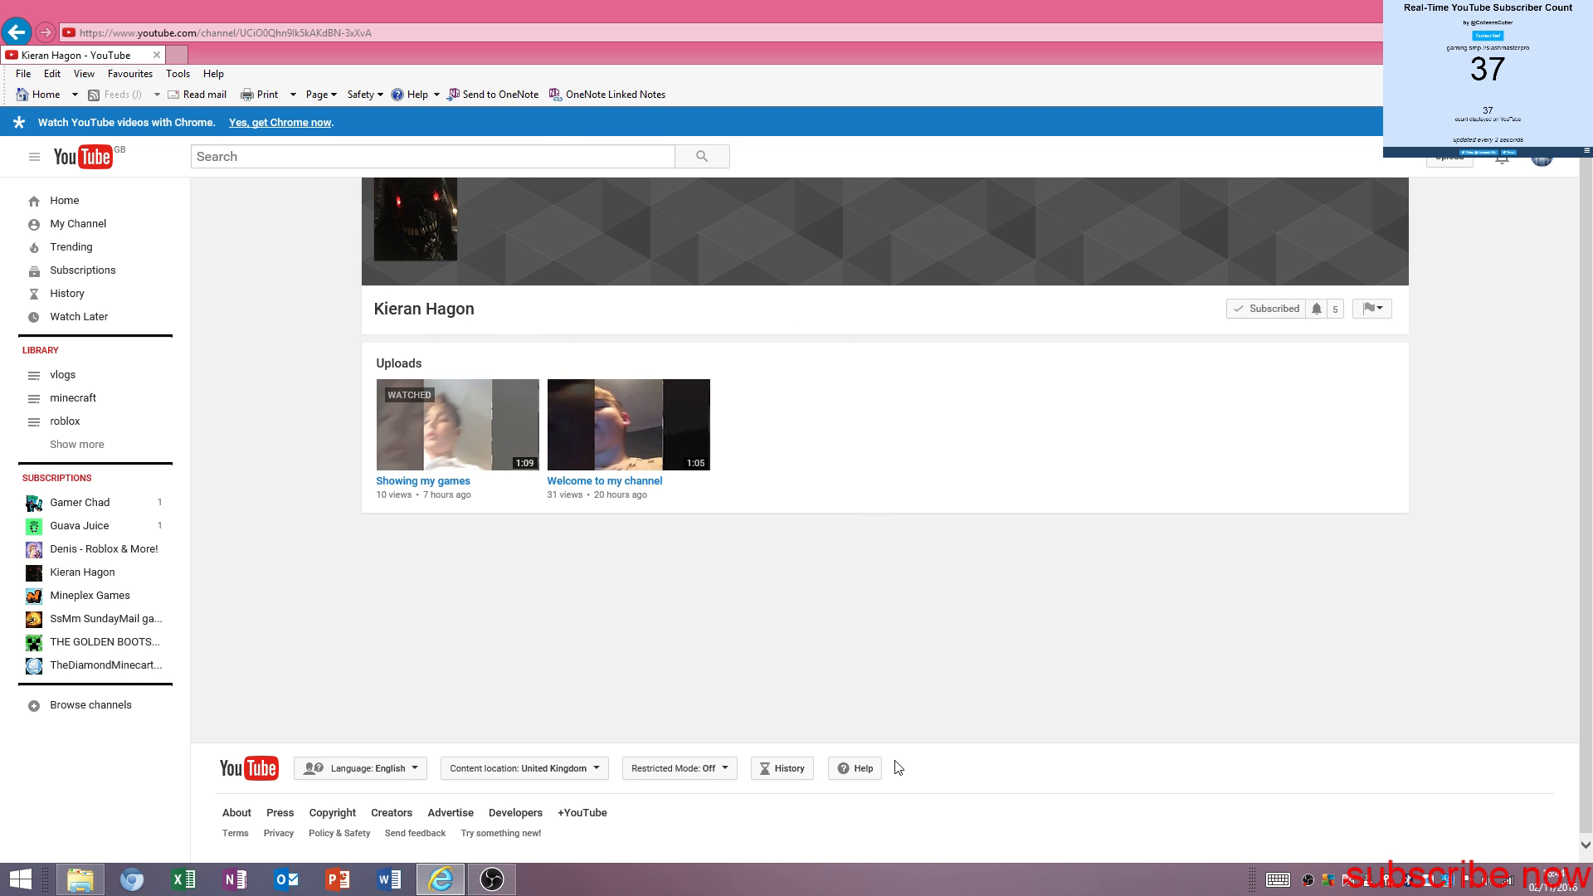
mouse_move(518, 887)
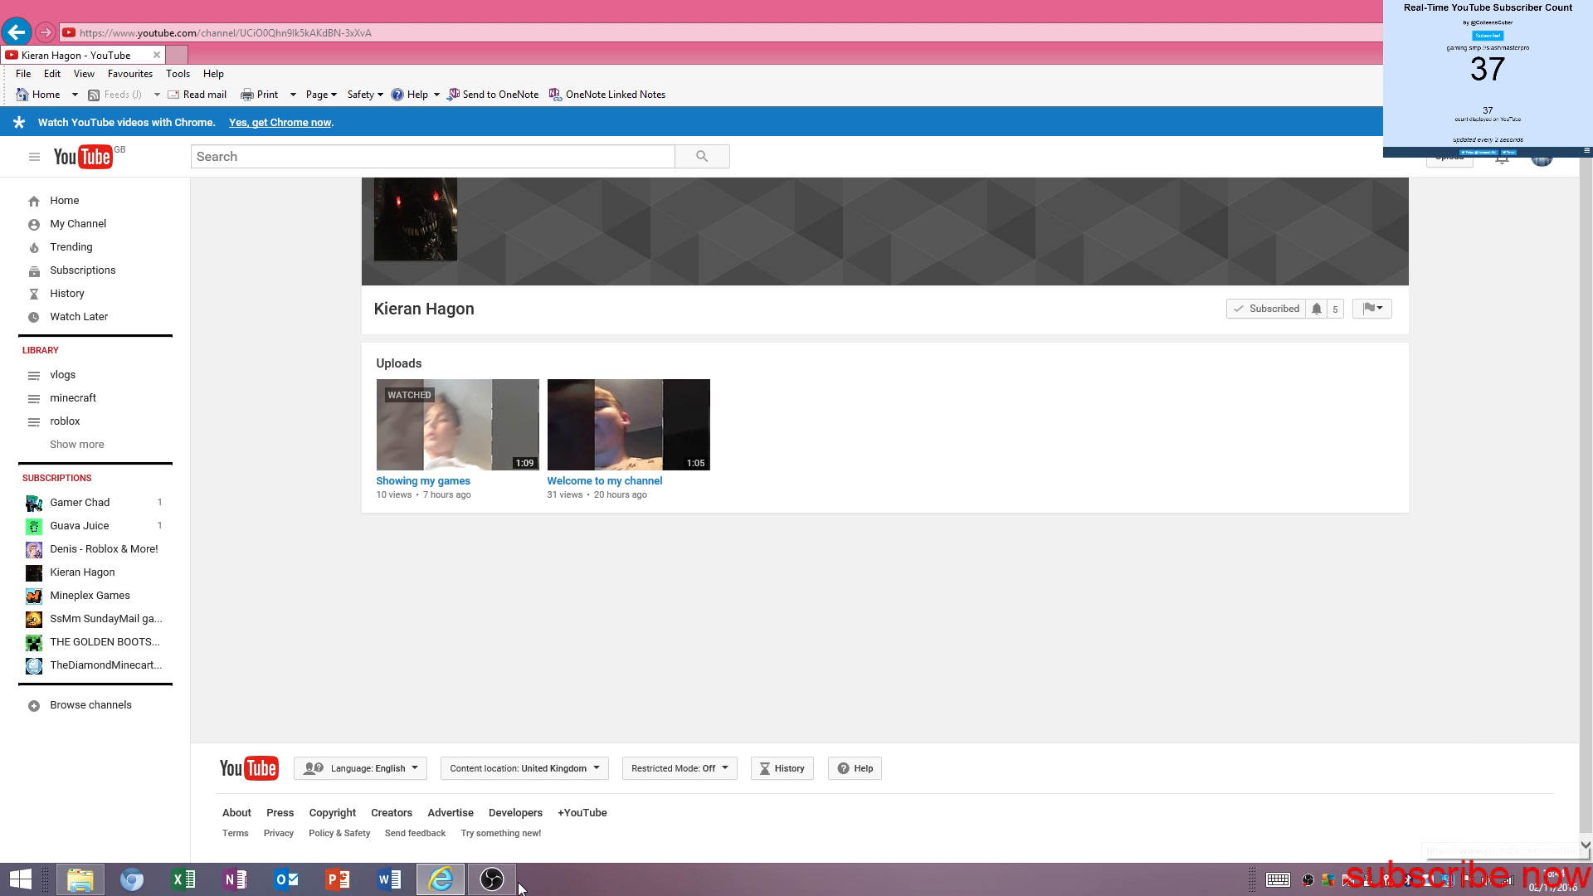
click(492, 880)
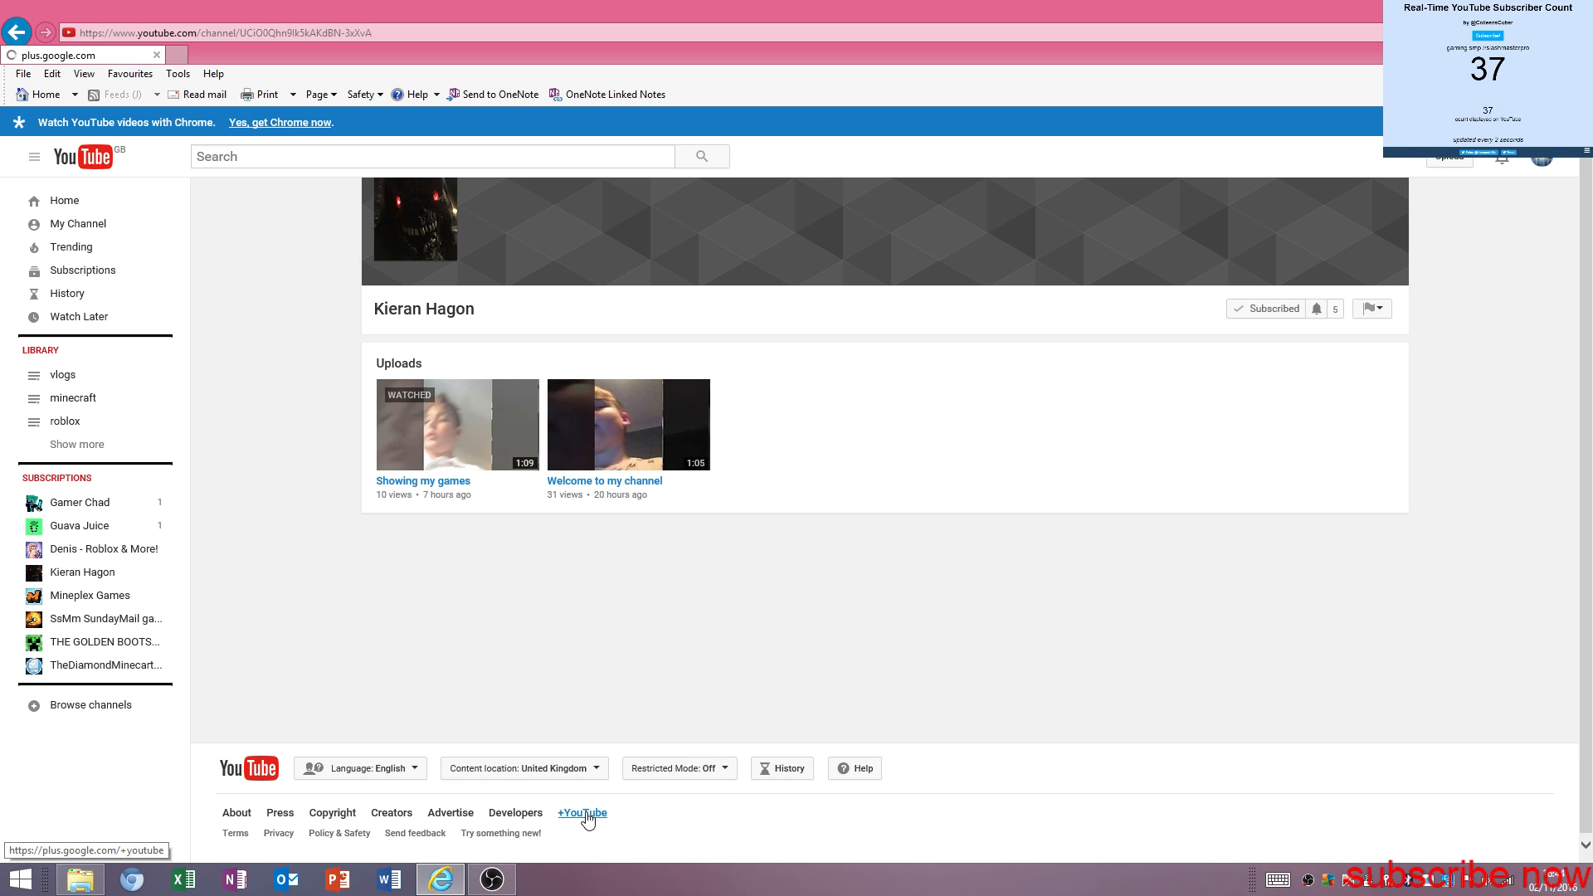
click(580, 813)
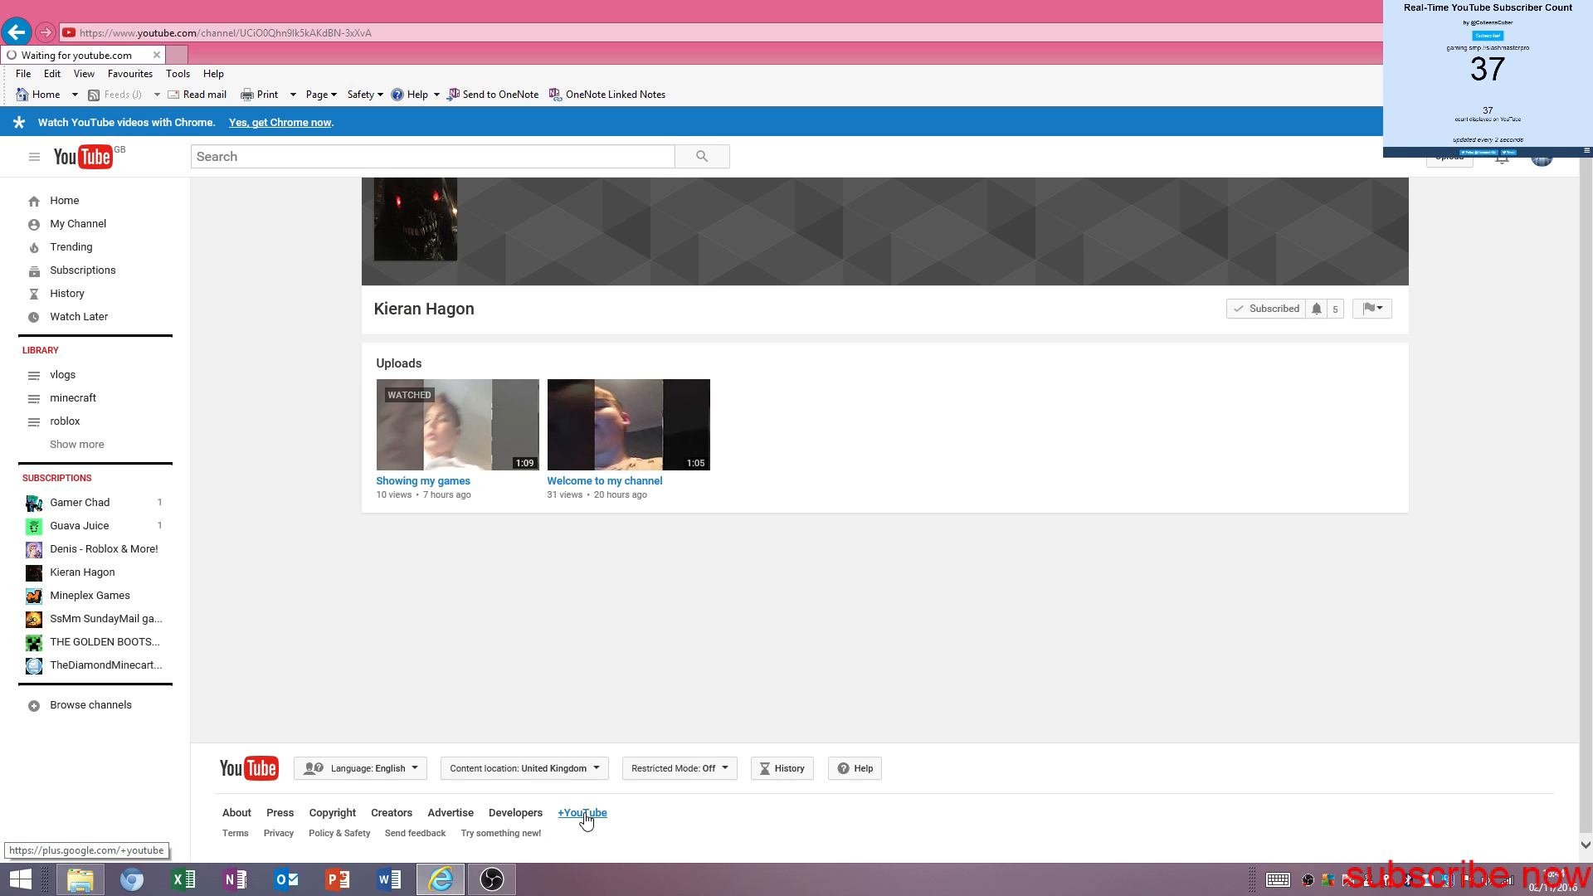
click(582, 813)
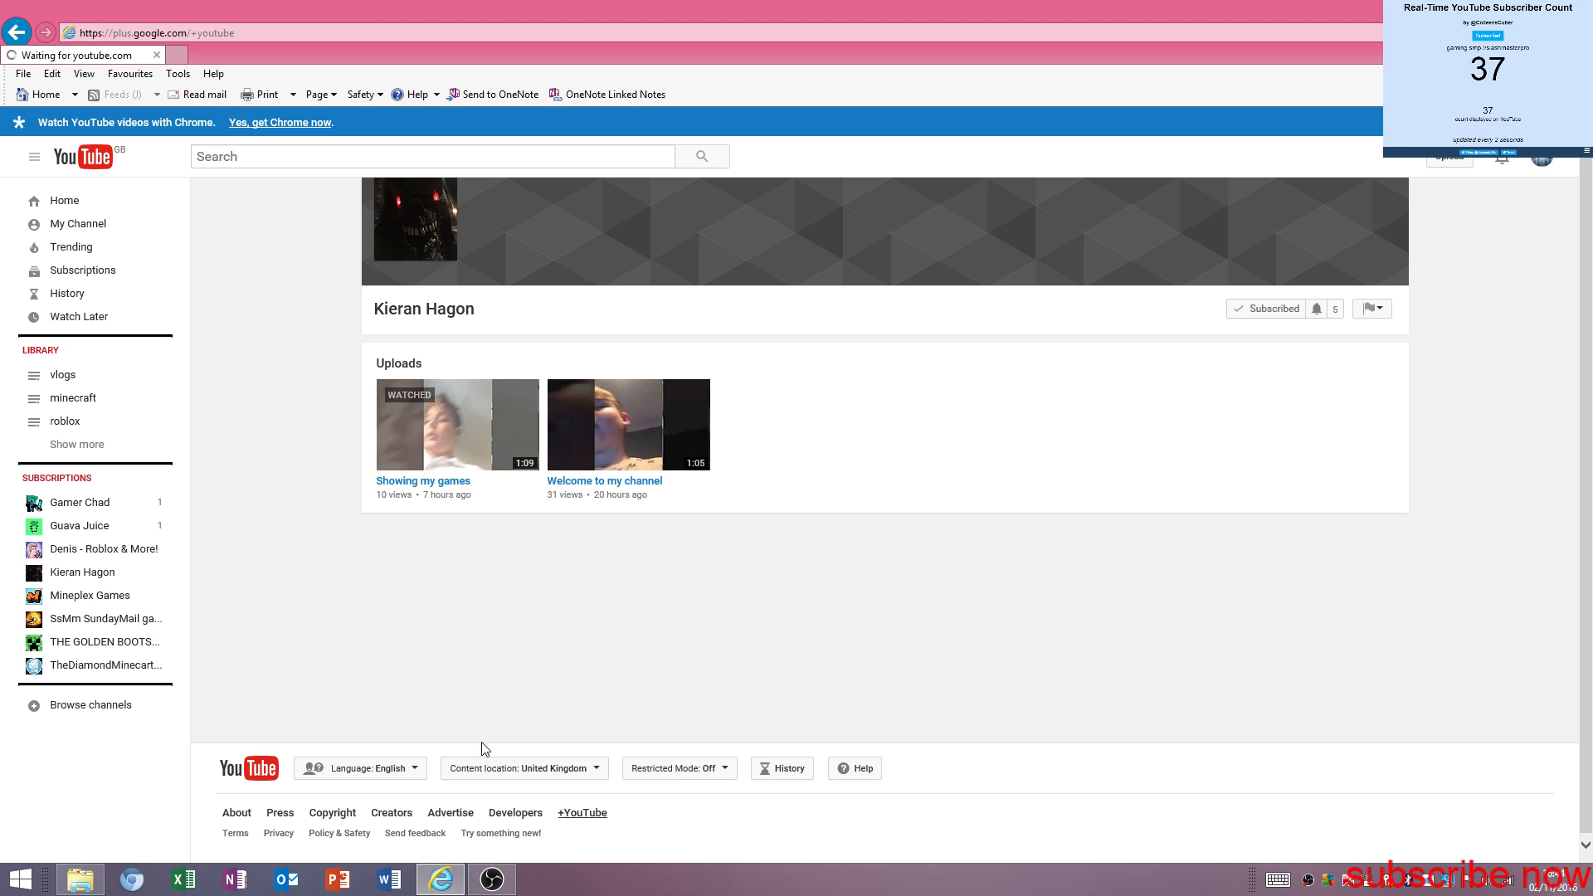
mouse_move(109, 556)
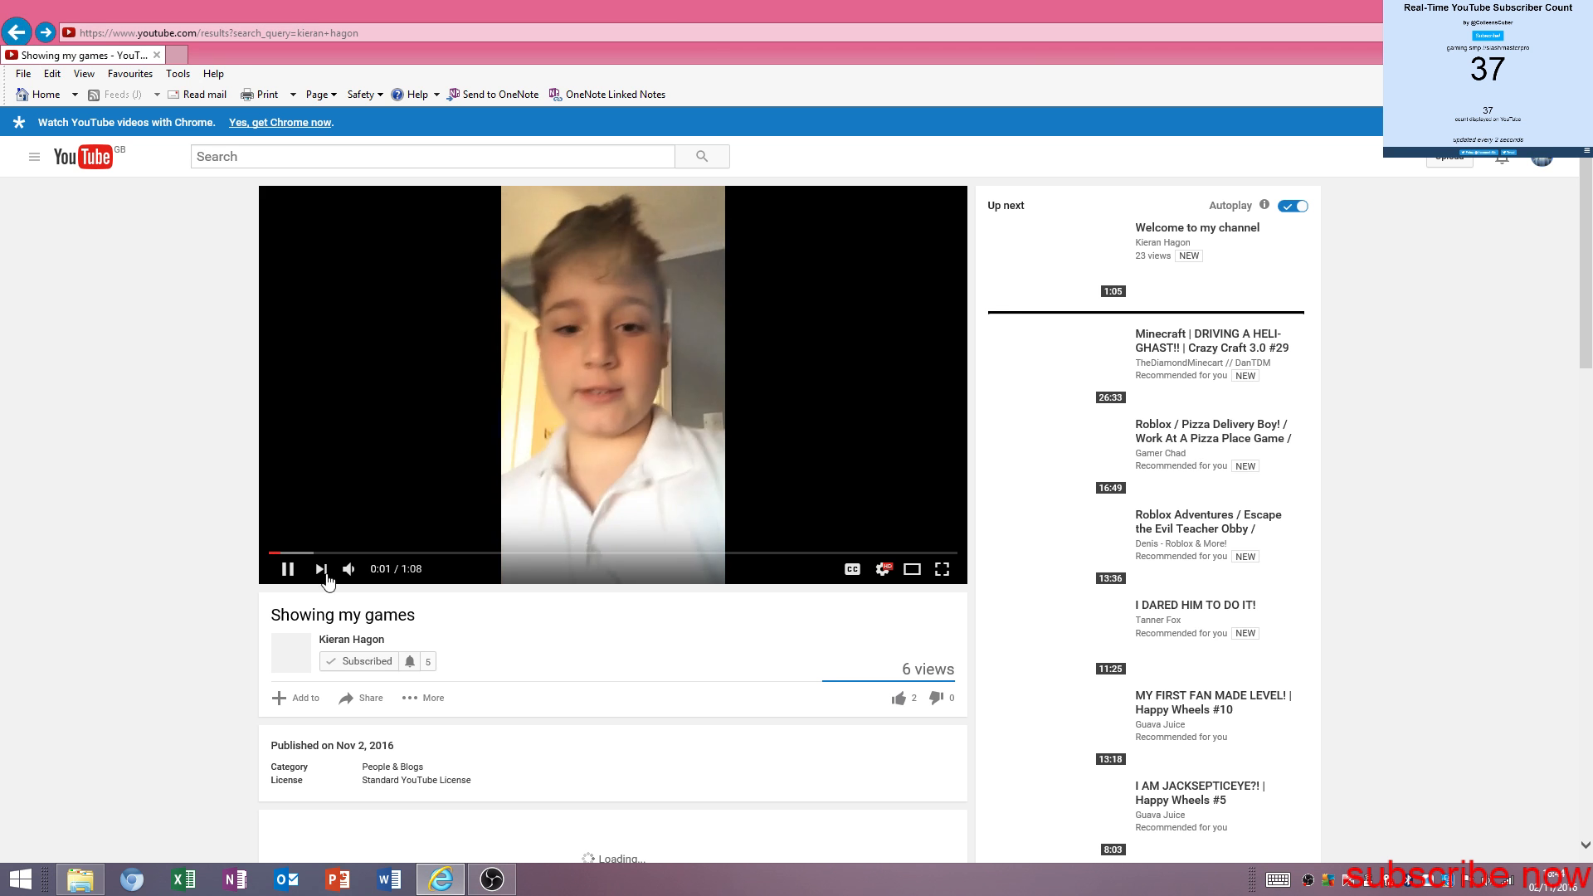
- Go back to the 'kieran hagon' search results listing his channel and two videos
click(17, 33)
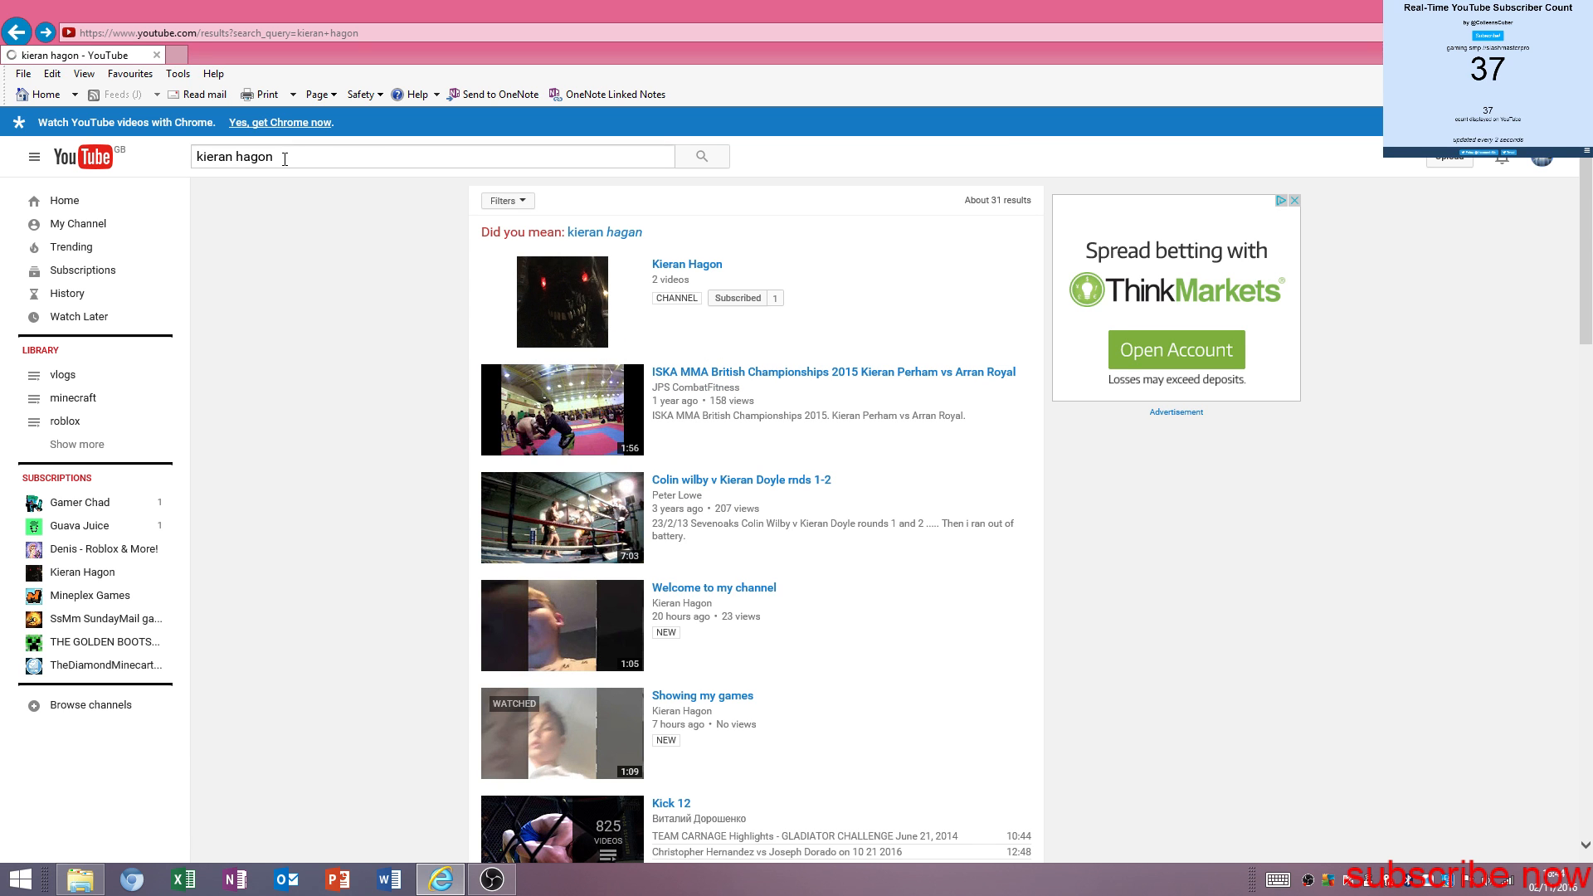
mouse_move(767, 340)
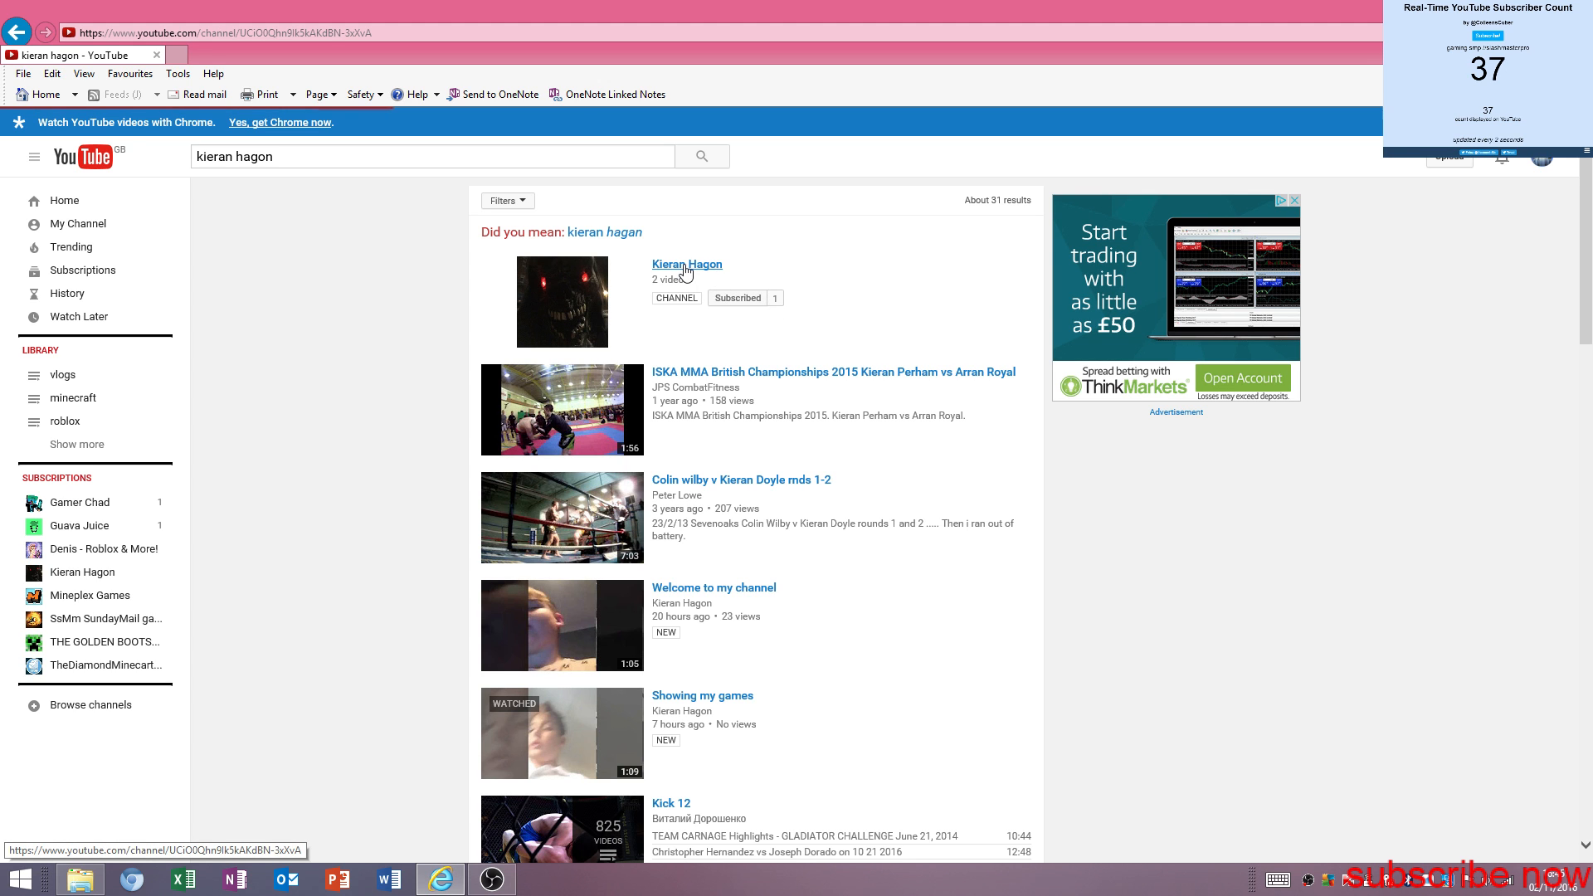
click(687, 264)
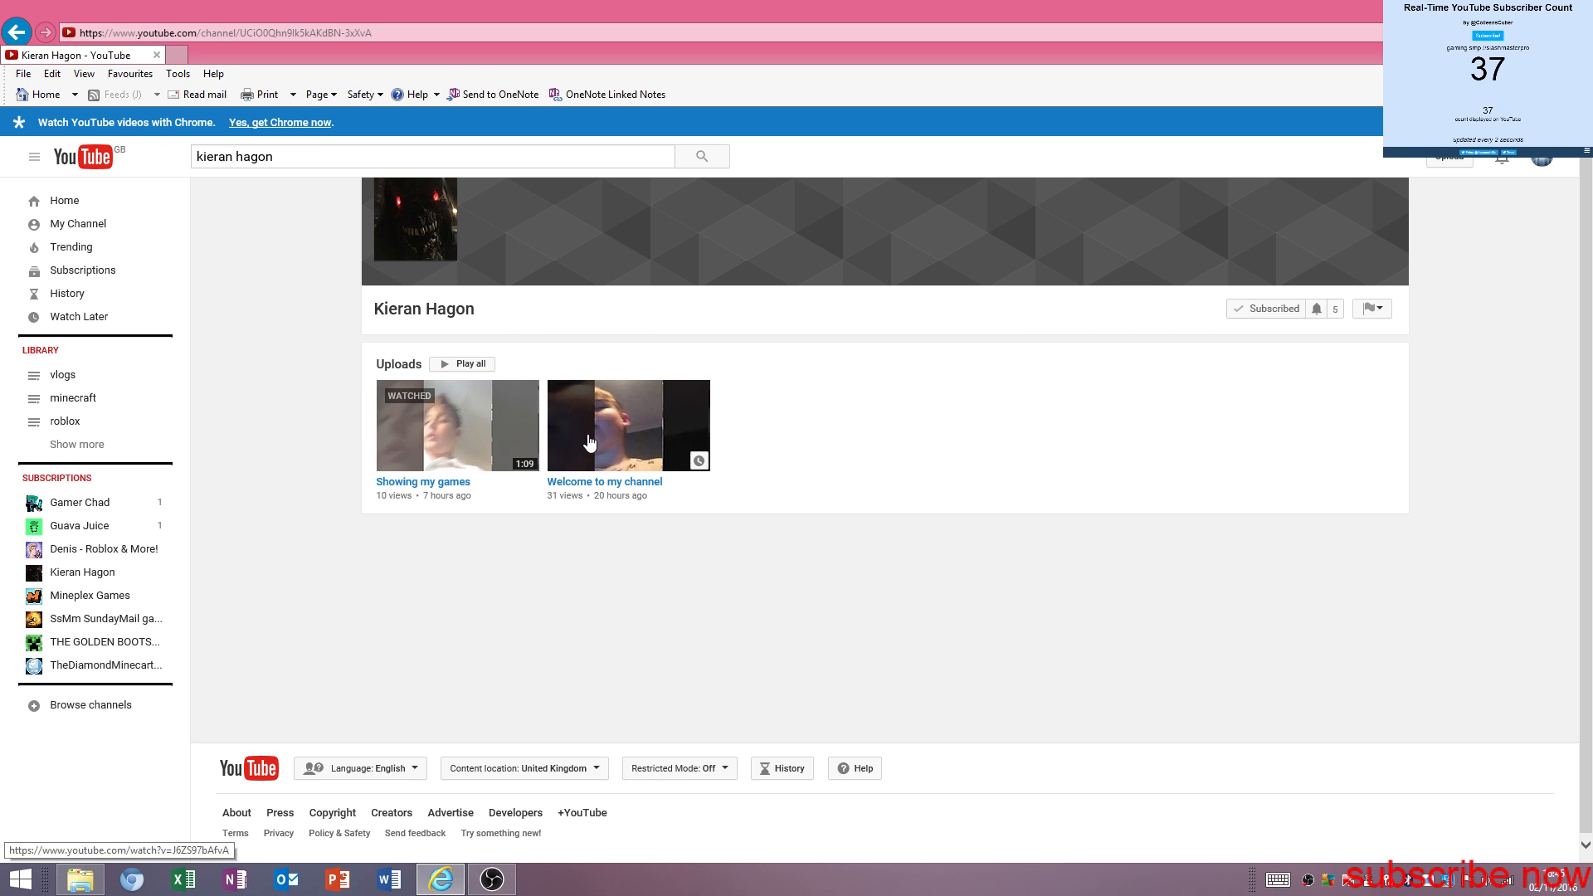
mouse_move(655, 393)
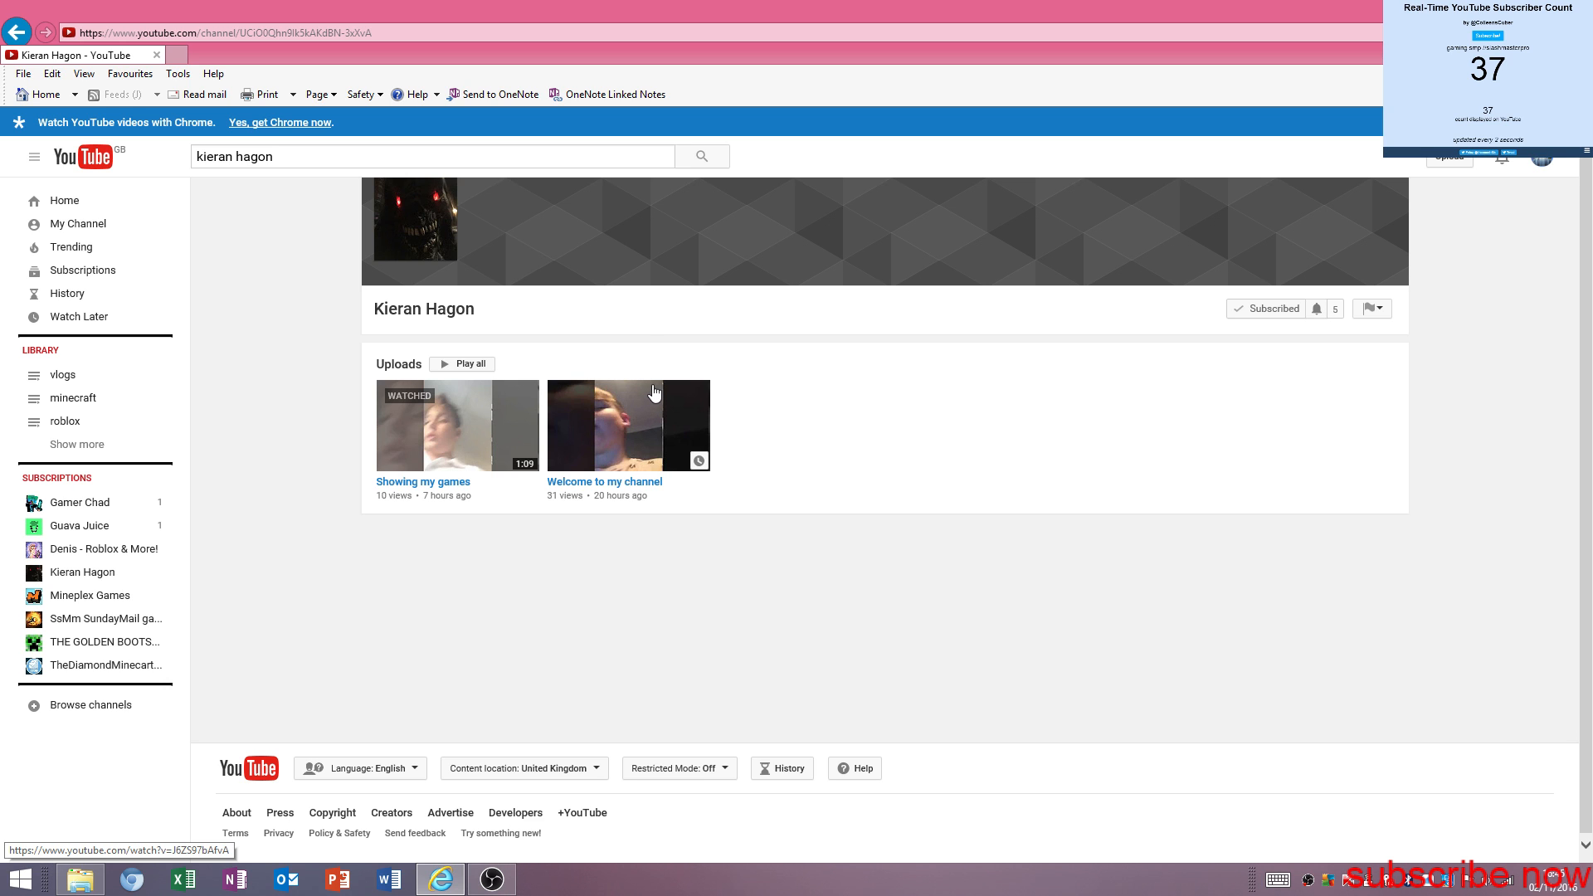
mouse_move(584, 241)
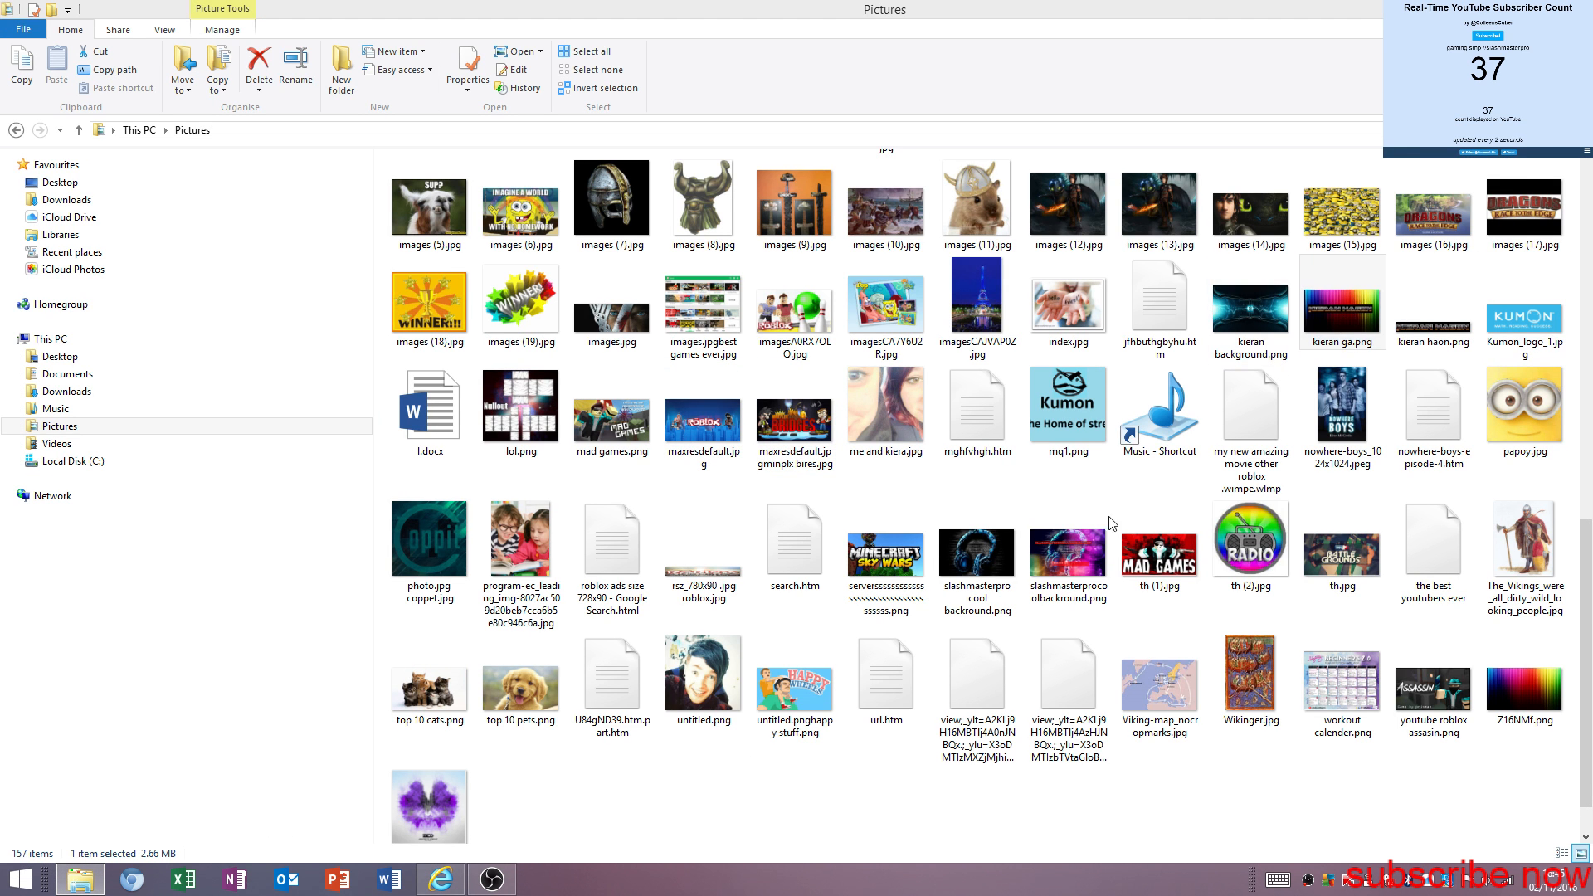
double_click(1341, 295)
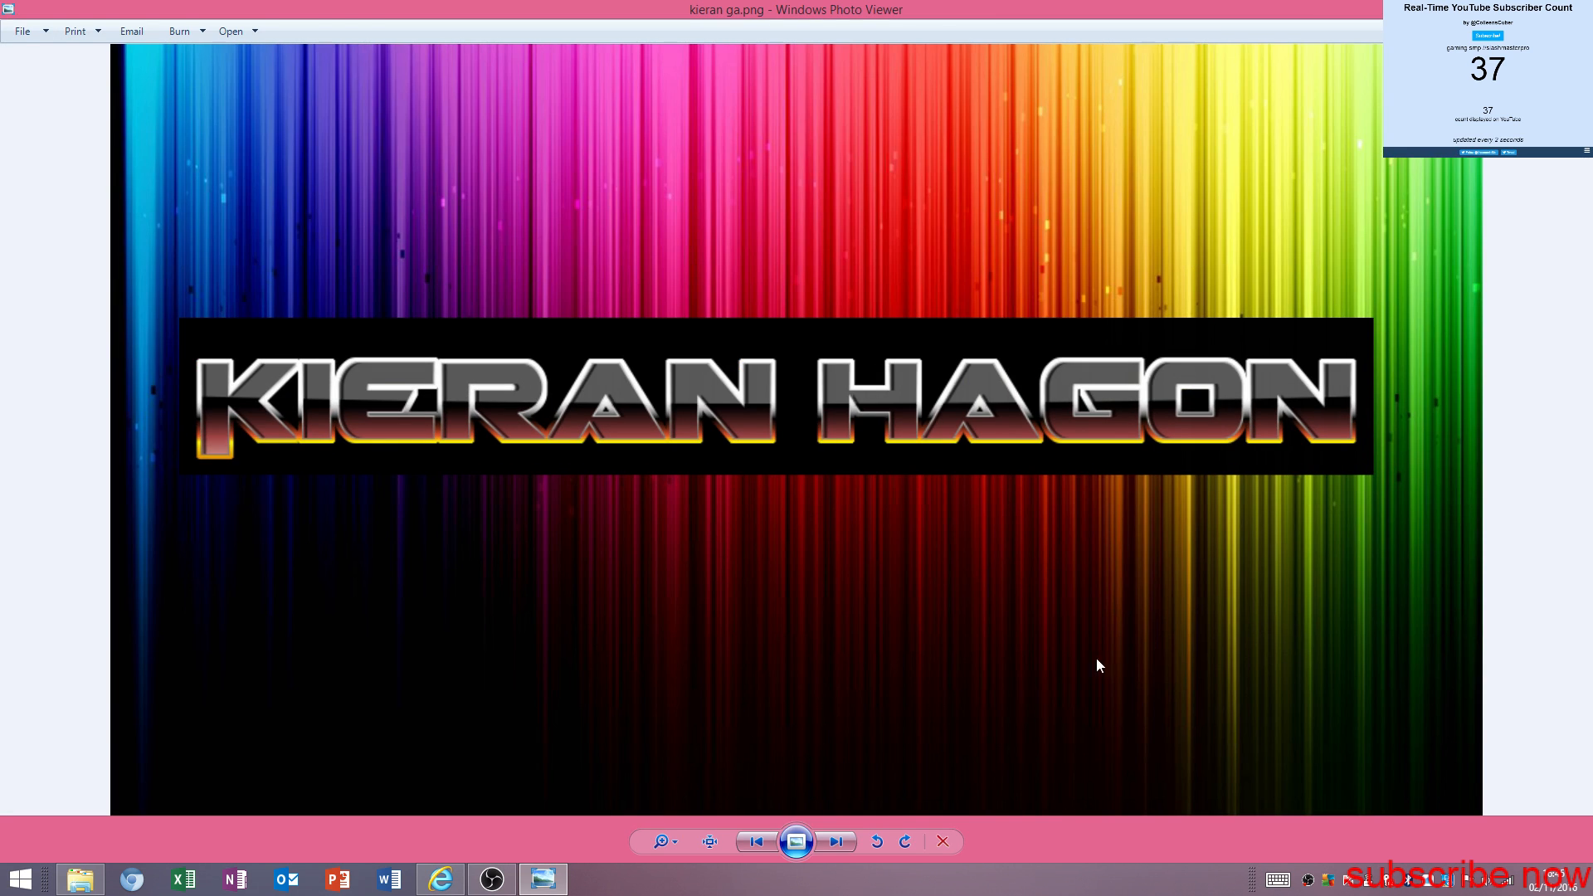
mouse_move(882, 478)
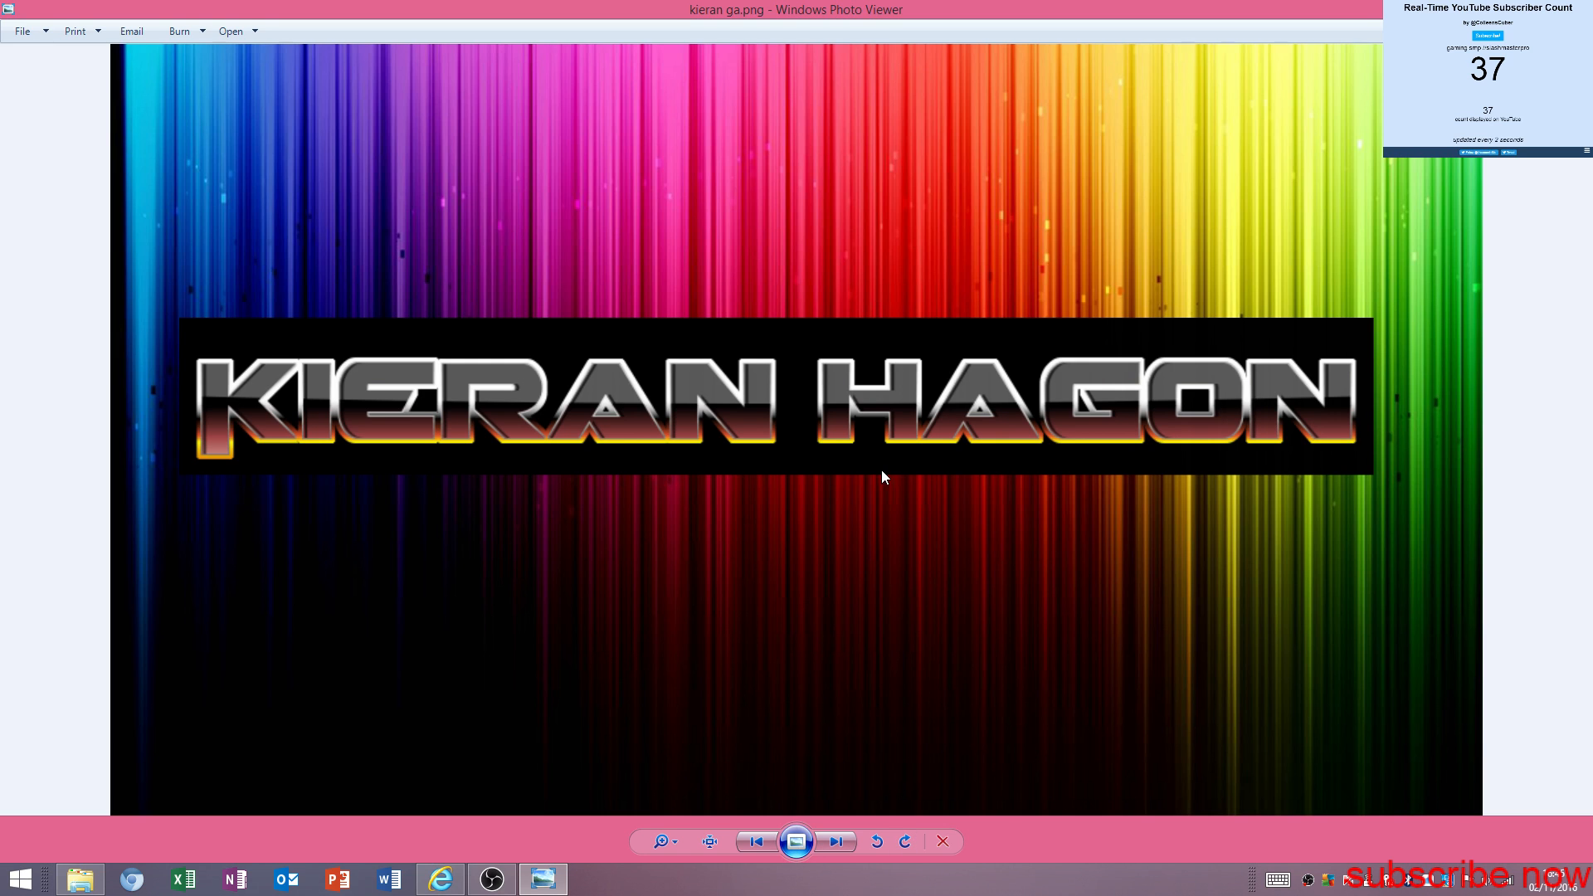
mouse_move(1094, 450)
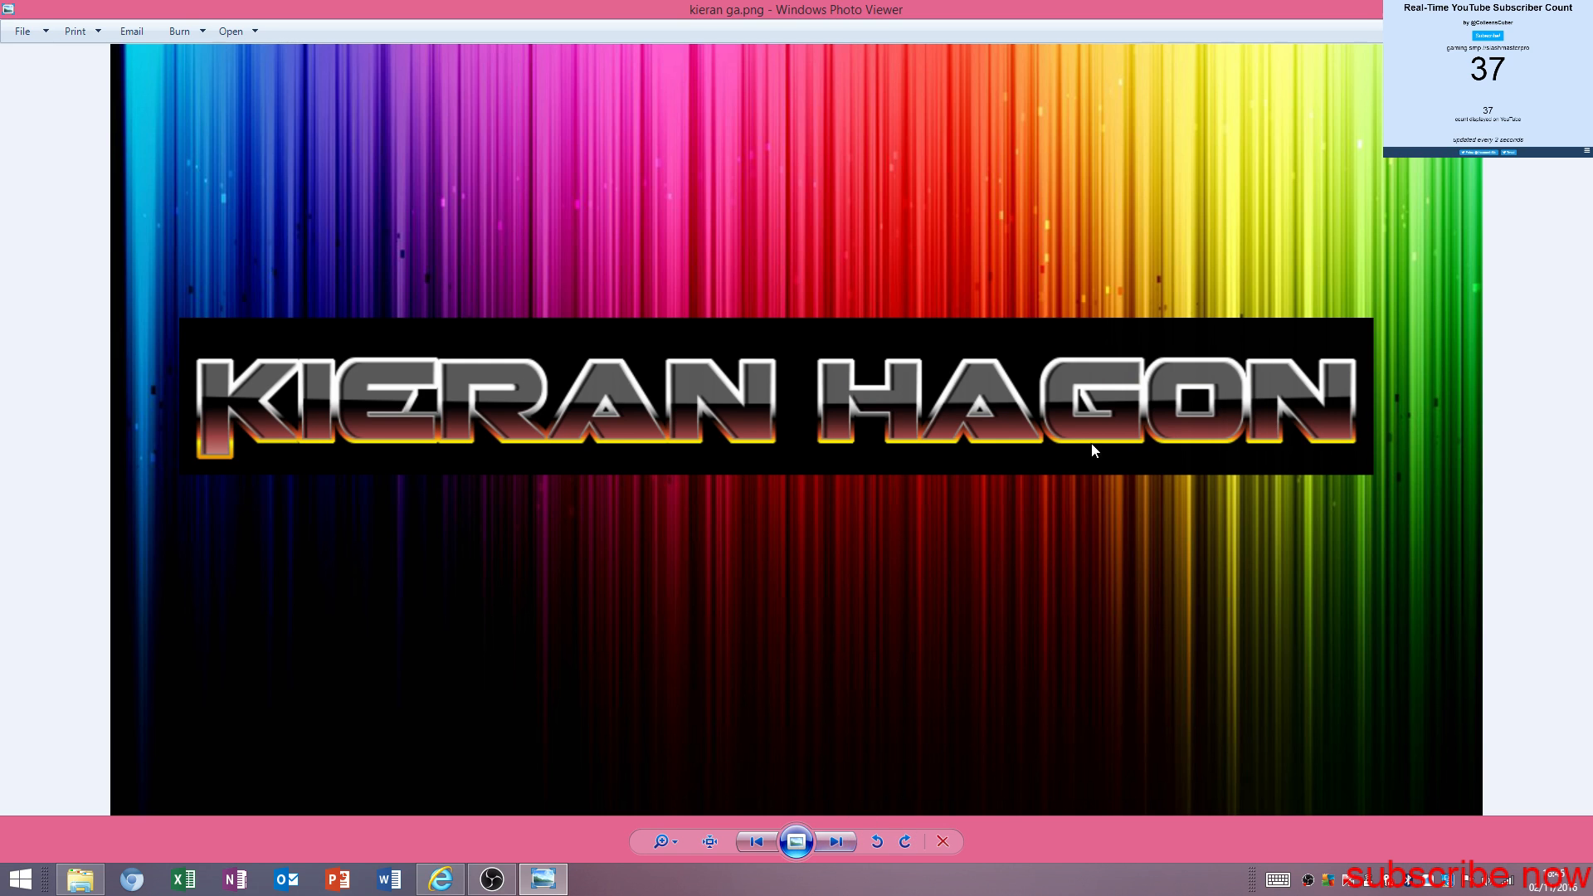
mouse_move(424, 268)
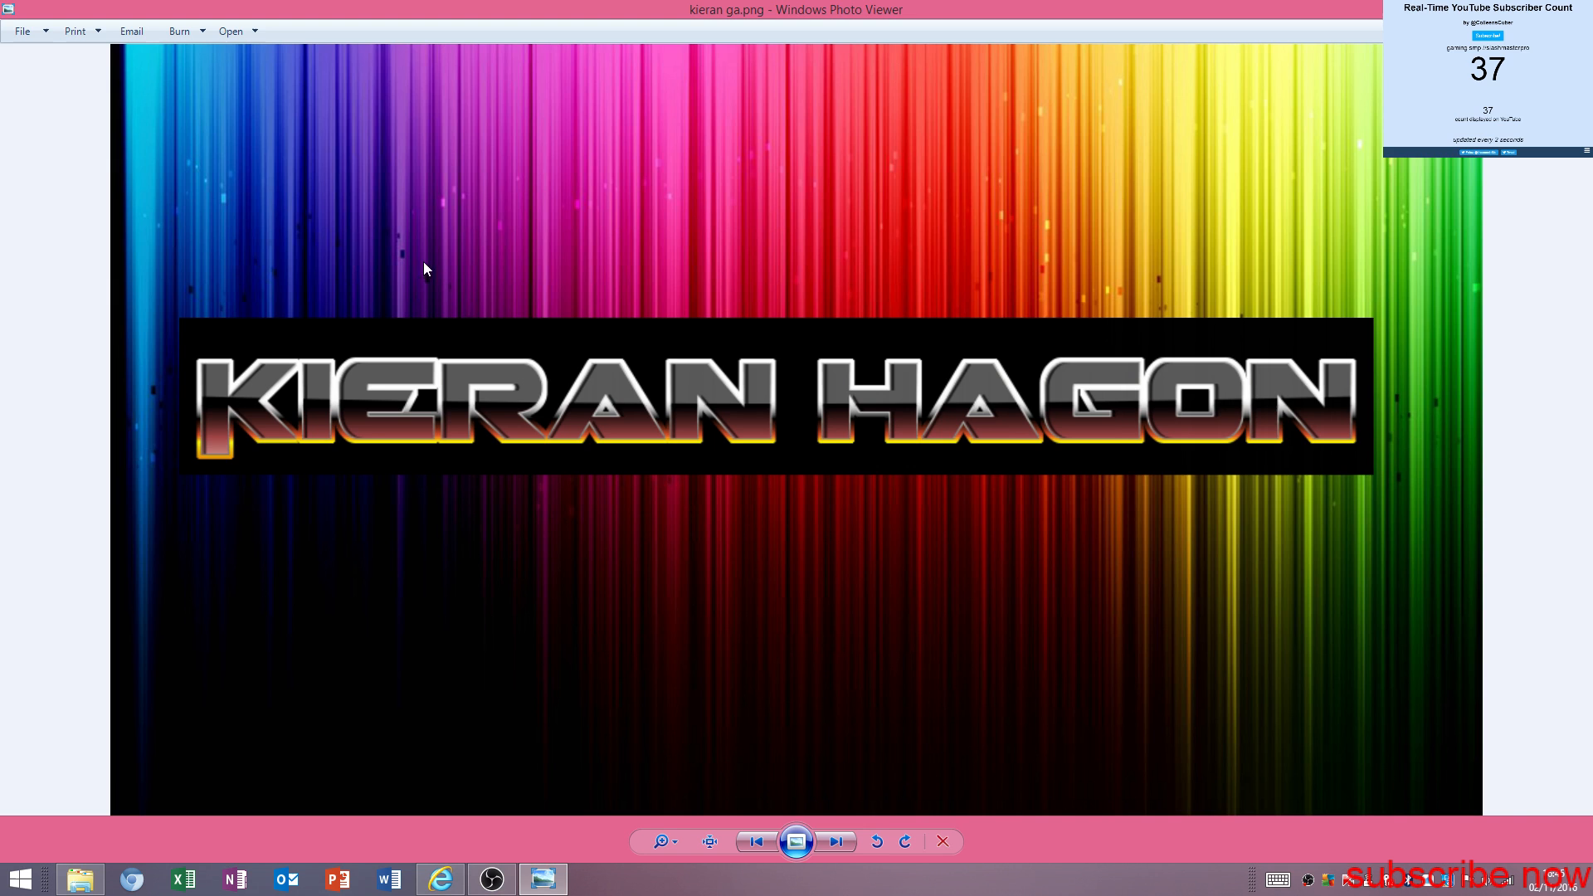
mouse_move(733, 804)
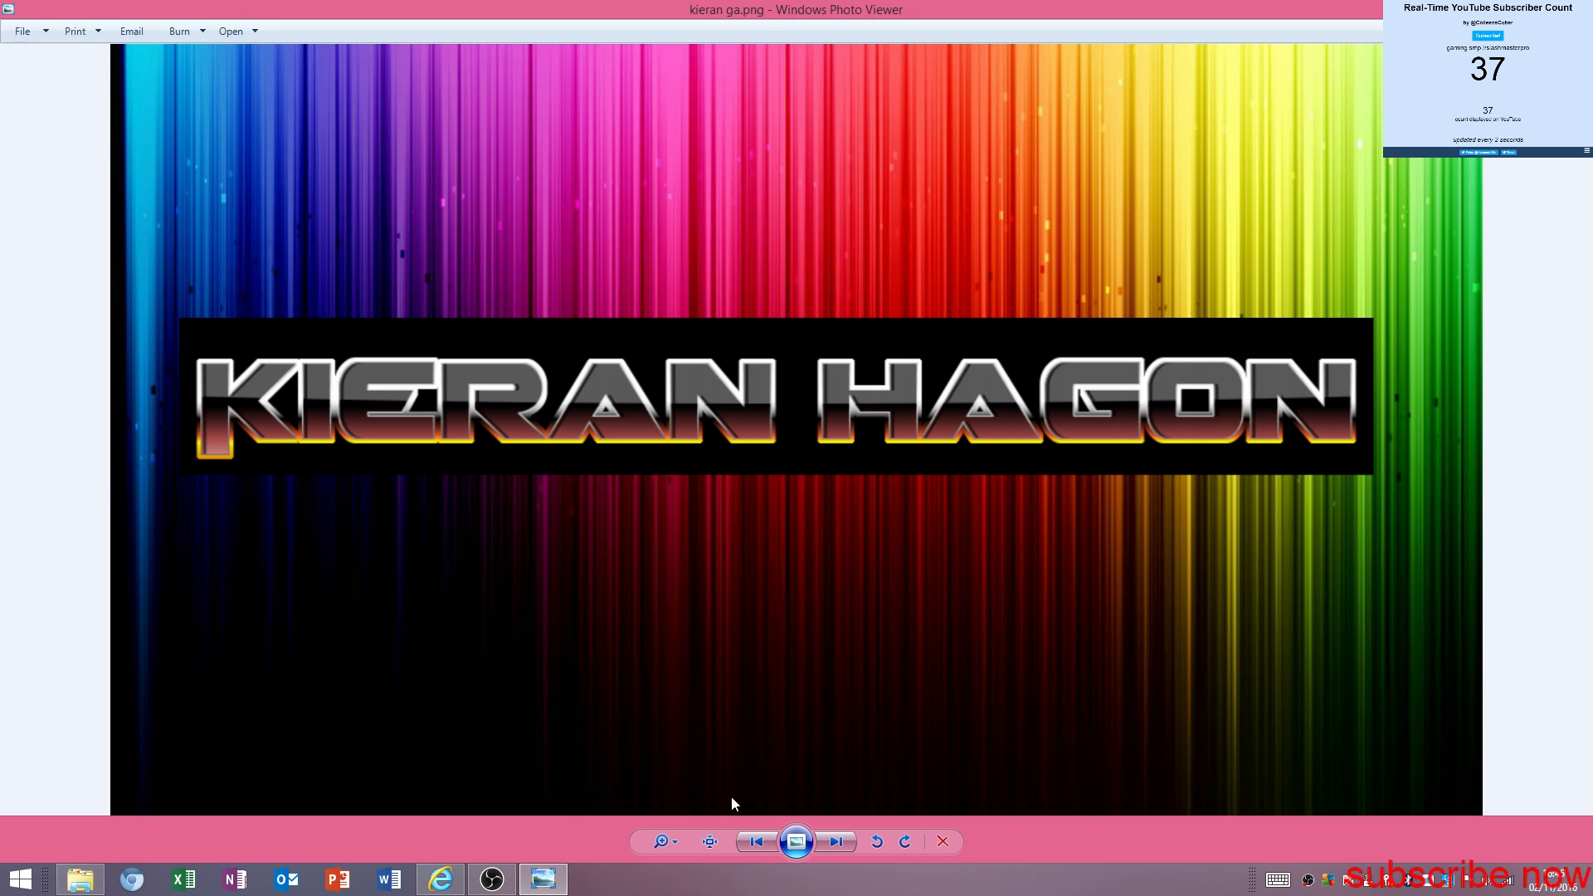
click(73, 31)
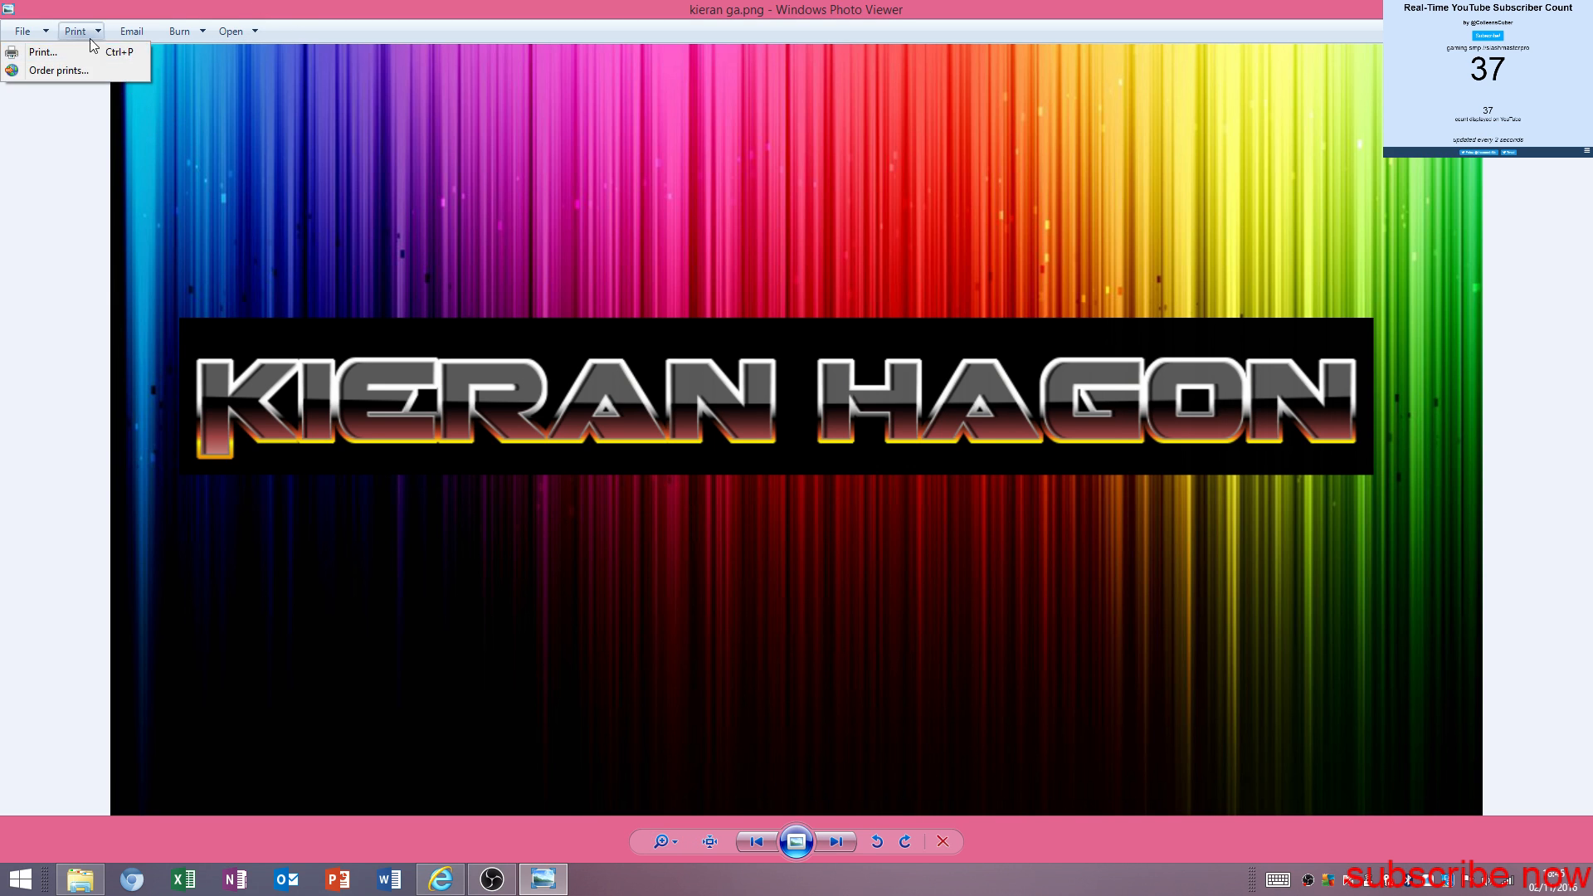
click(22, 31)
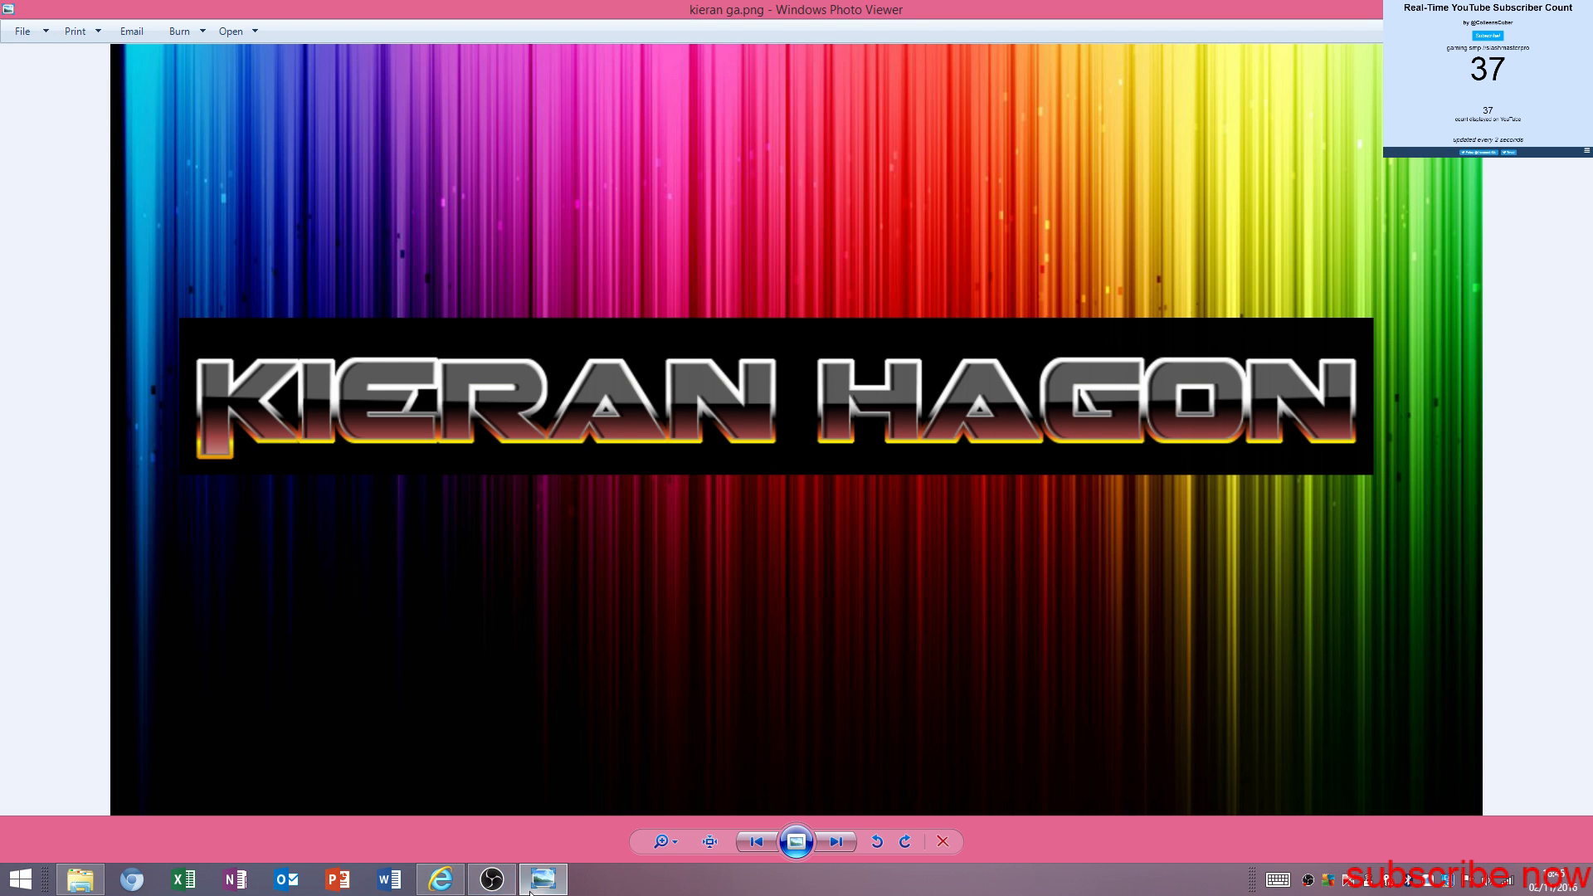
click(542, 880)
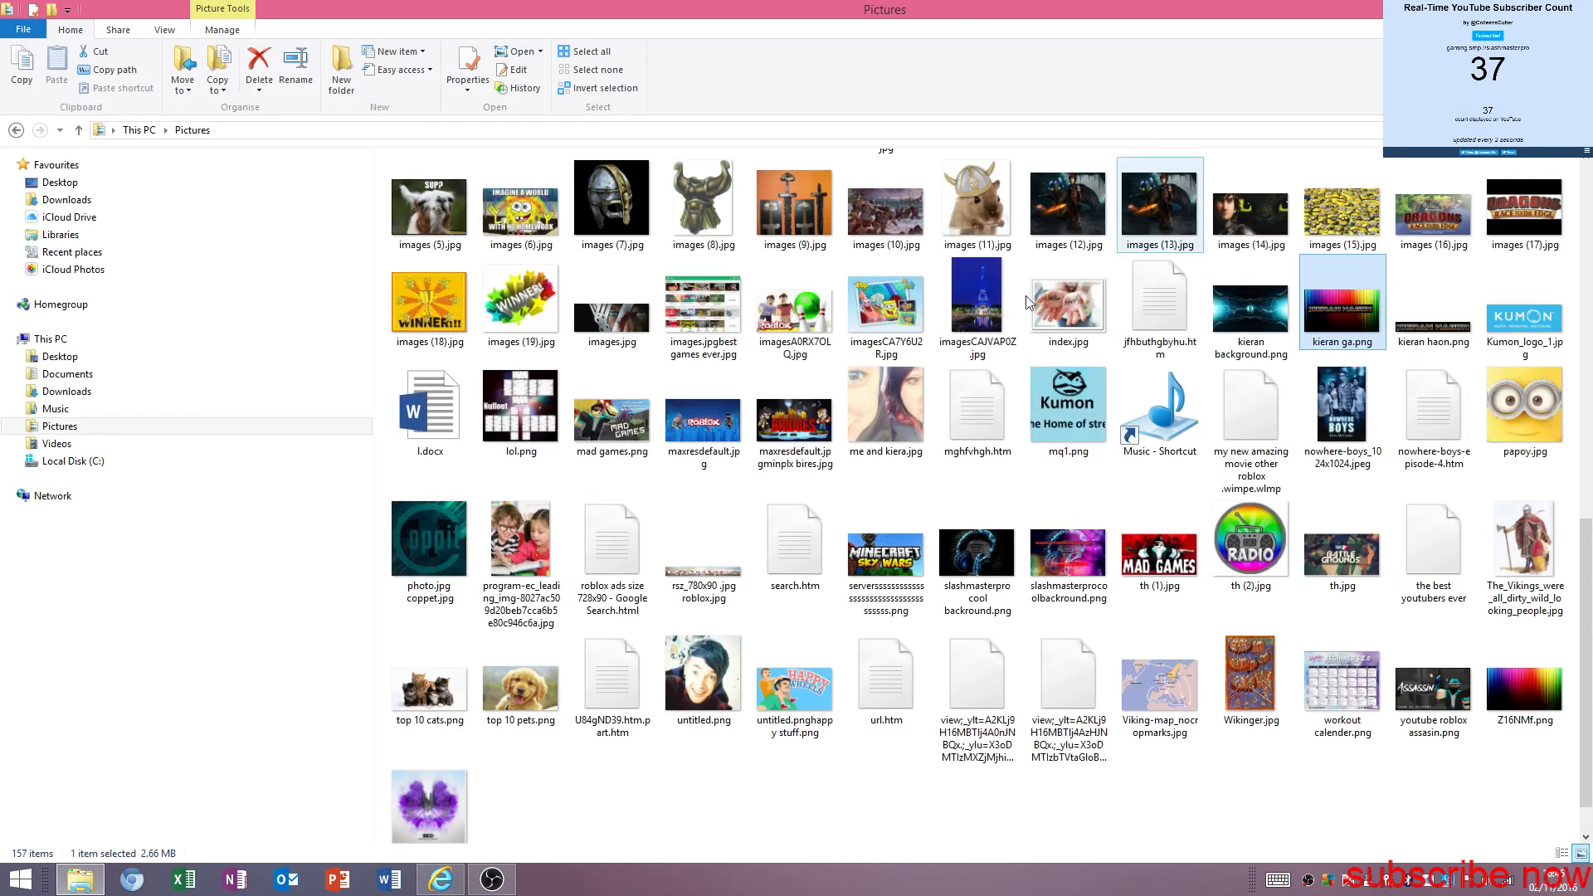
click(439, 879)
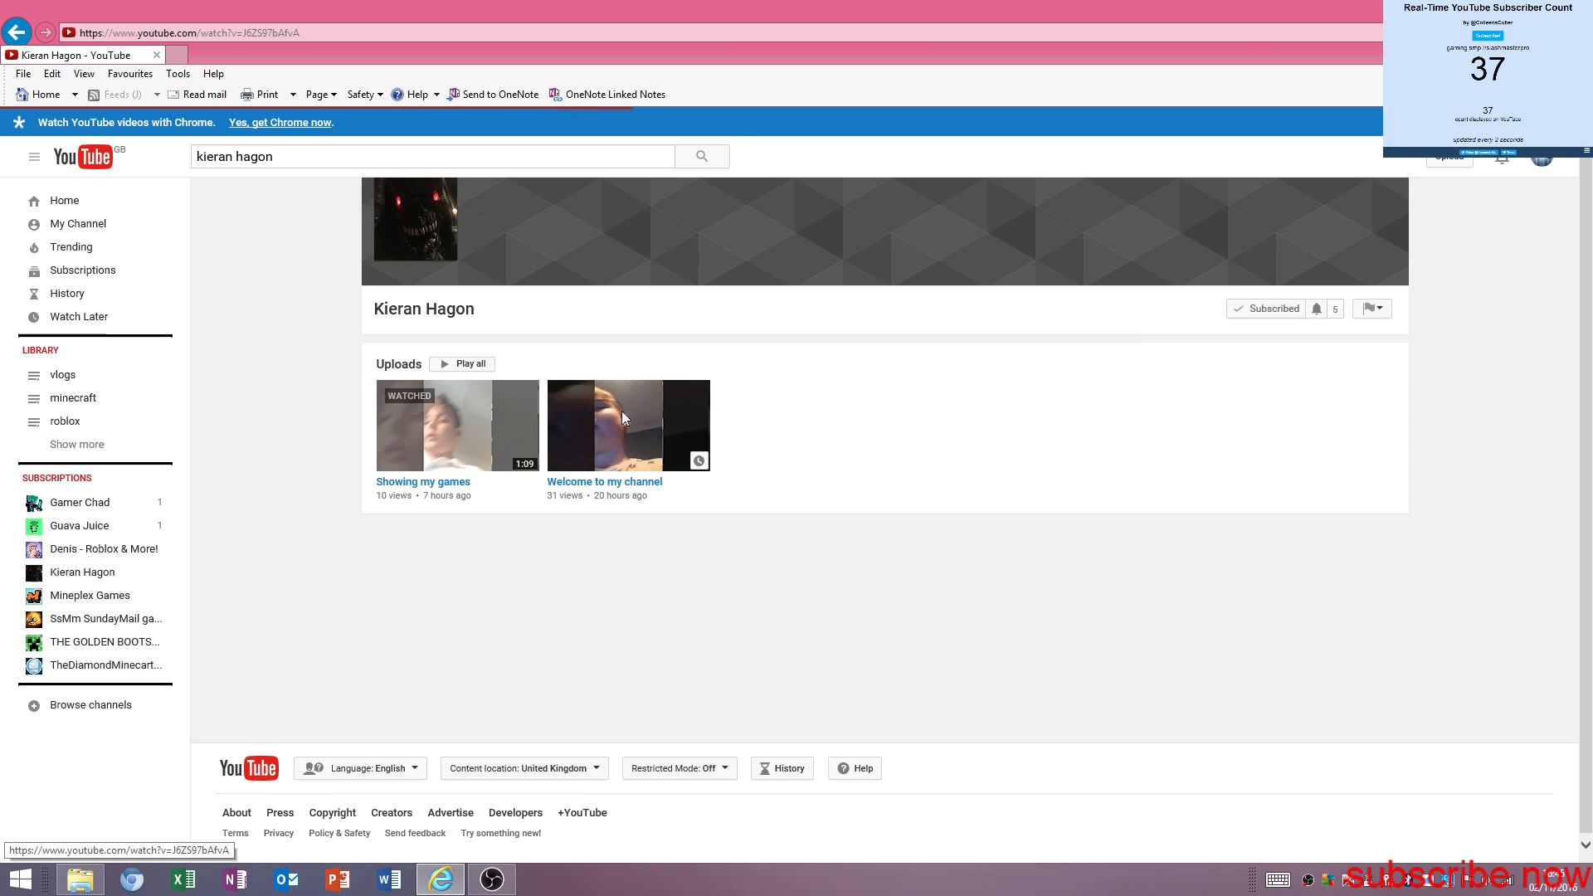
- Play 'Welcome to my channel' and switch the player to full screen
click(628, 426)
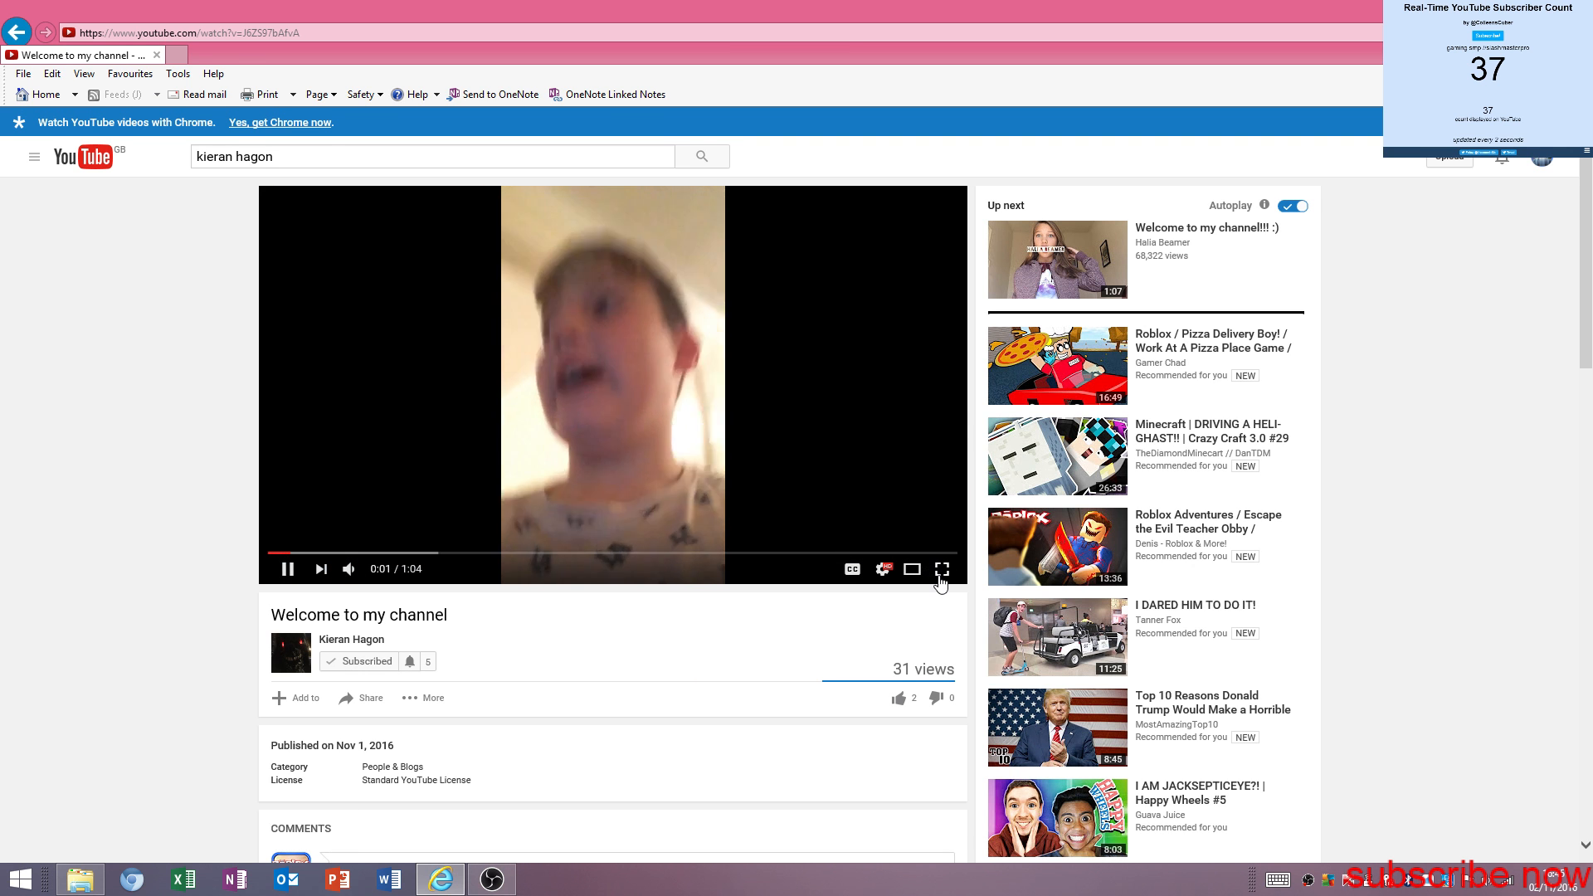
click(941, 570)
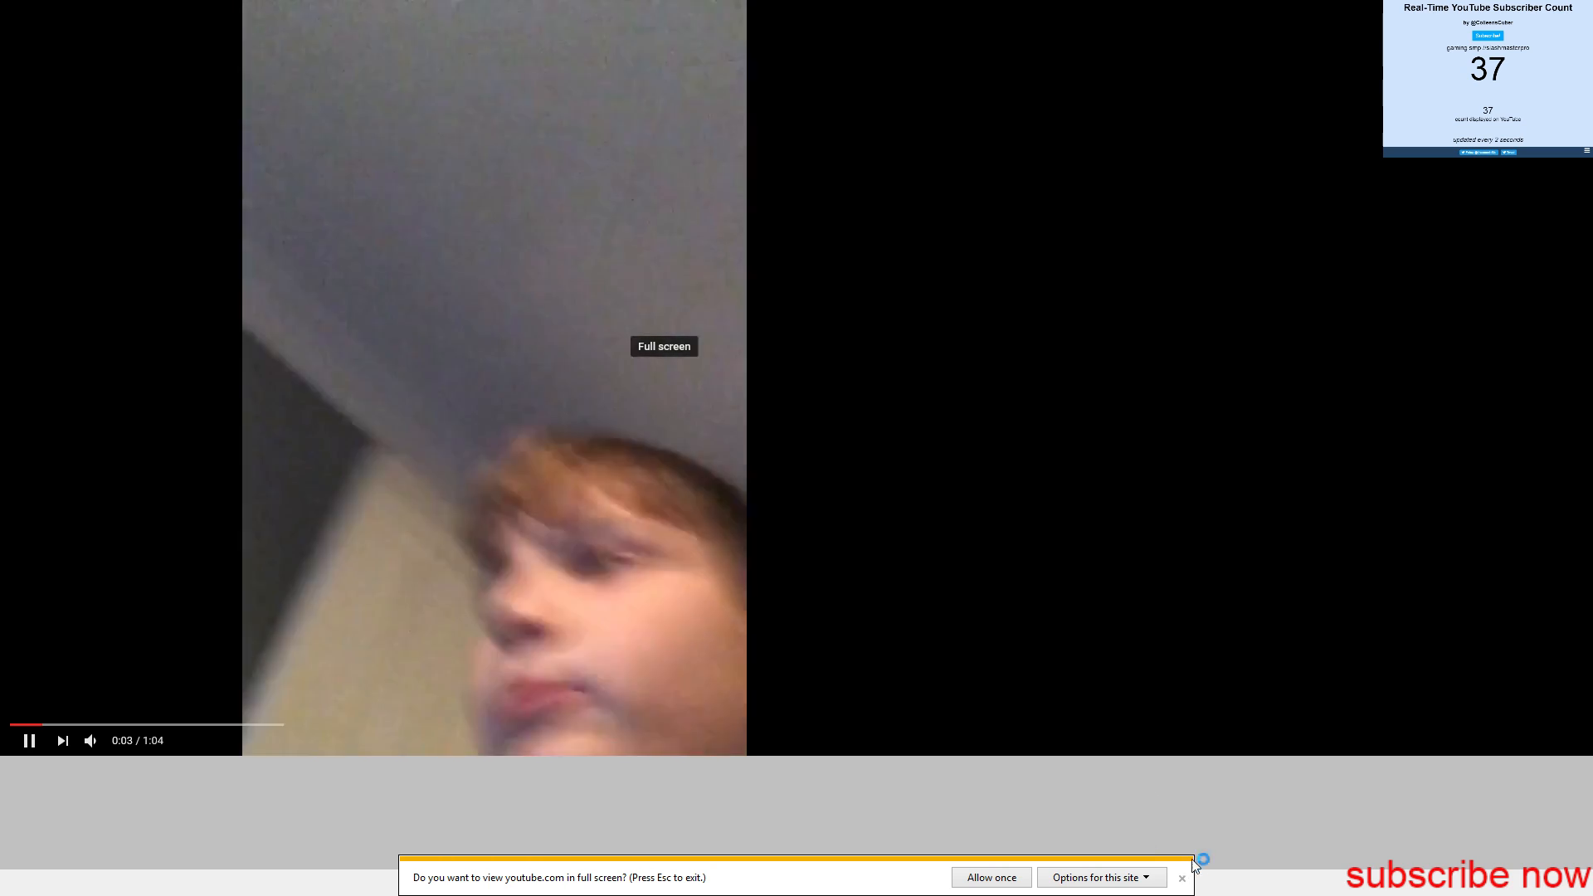